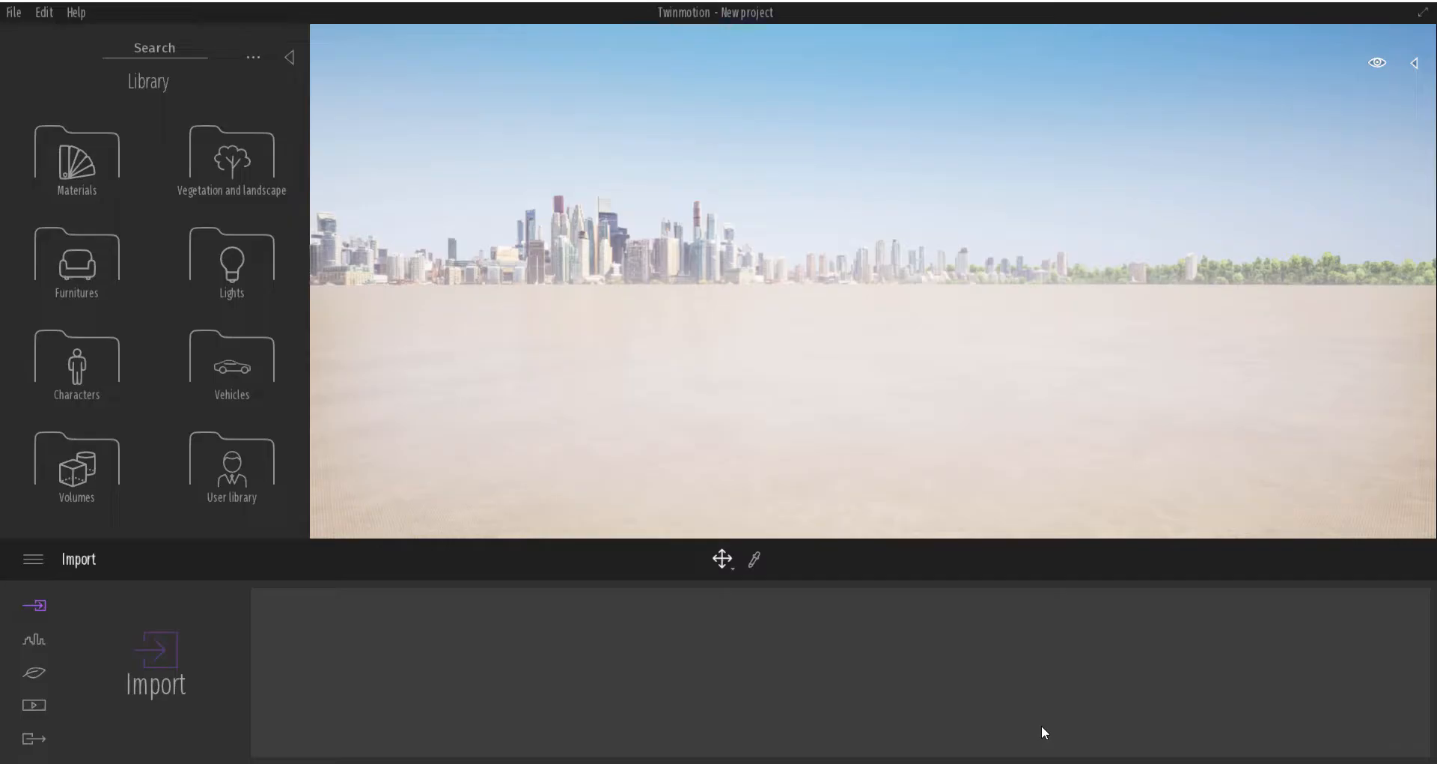
mouse_move(87, 286)
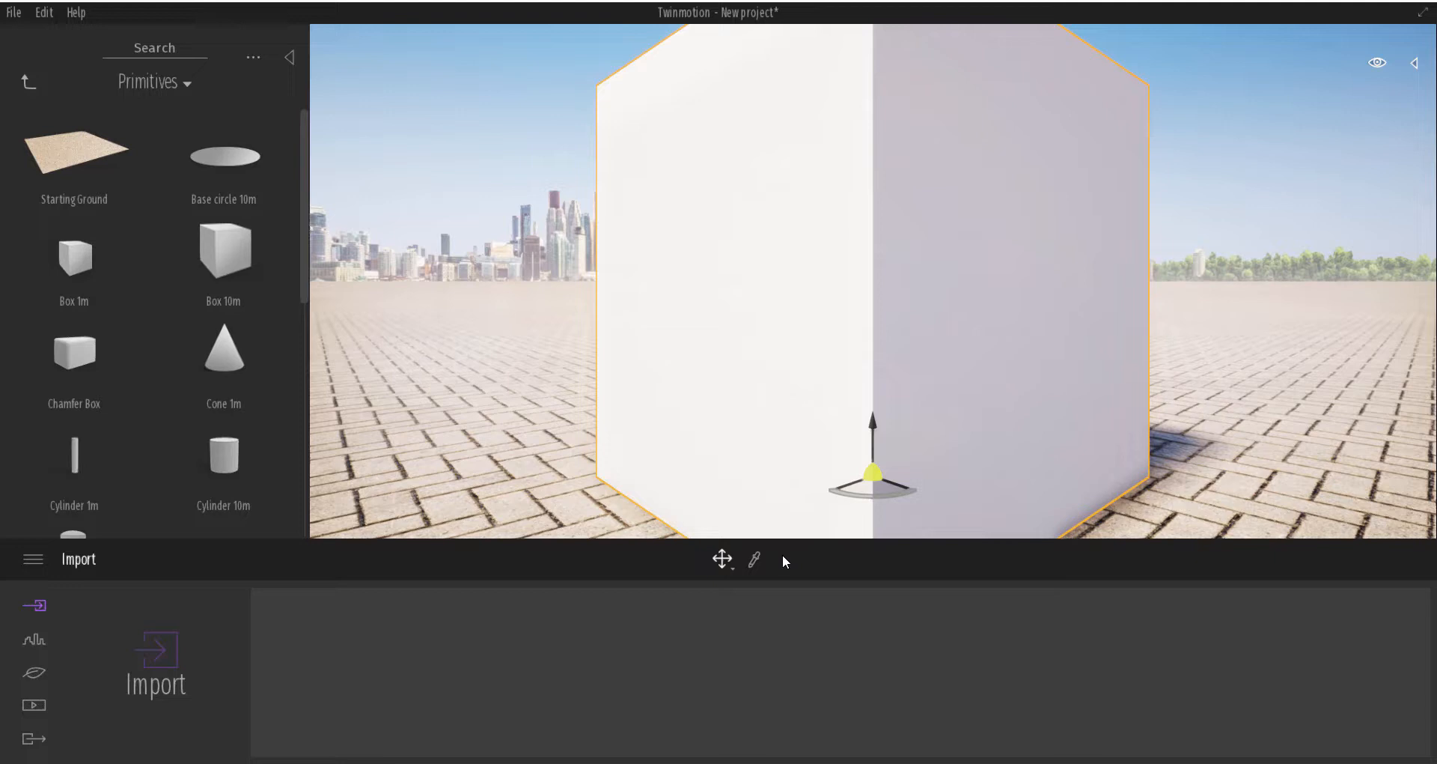
mouse_move(755, 560)
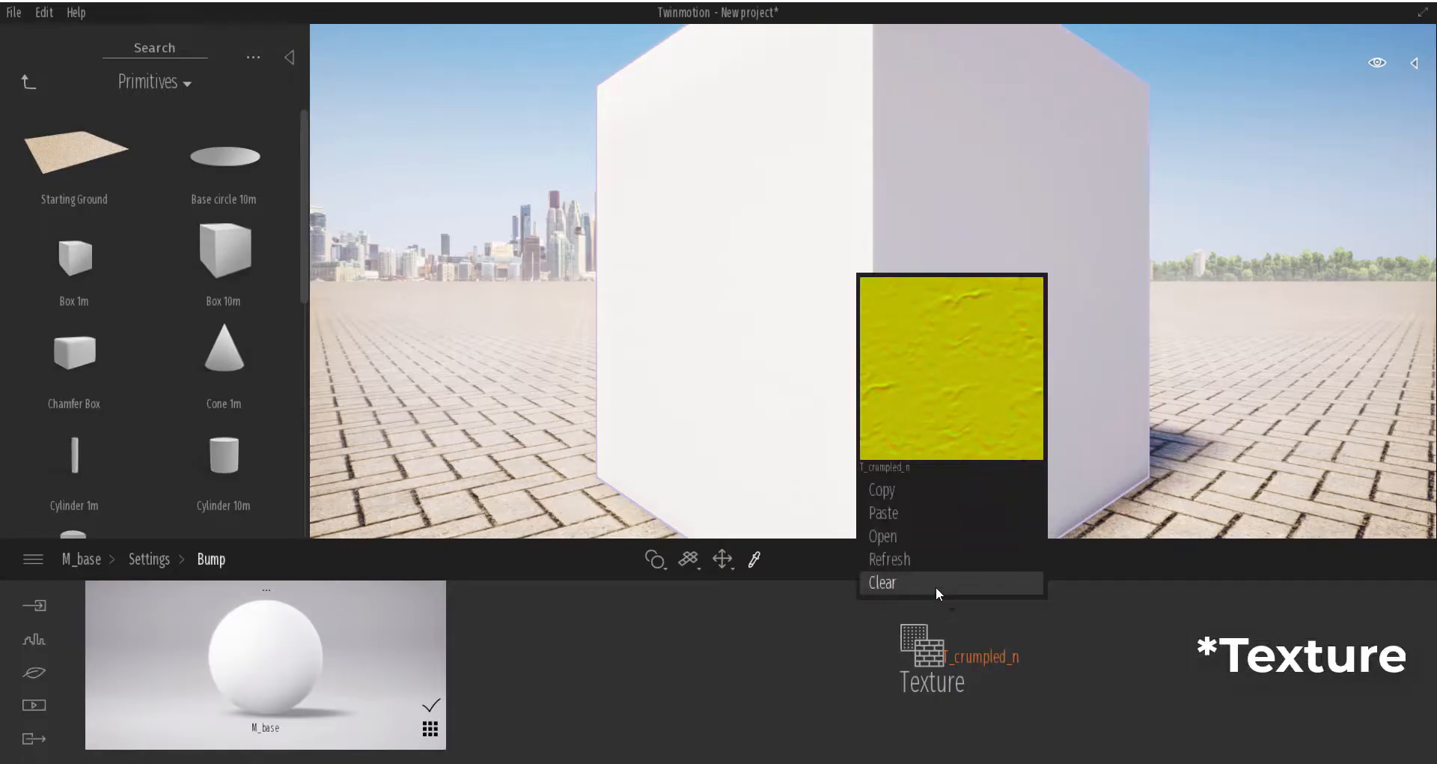
mouse_move(916, 536)
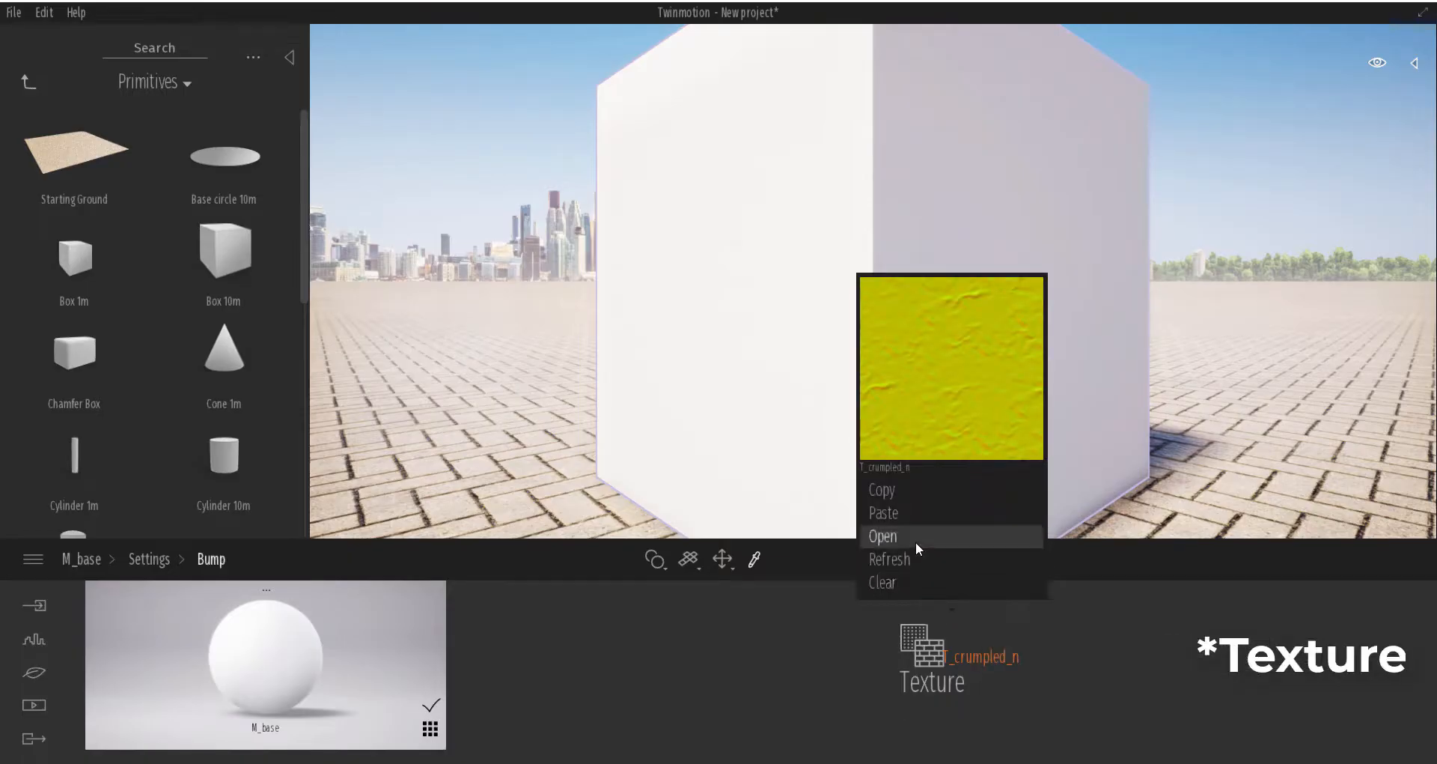
Browse the Generated Textures folder and load NormalMap.png (not DisplacementMap) as the bump texture
click(883, 536)
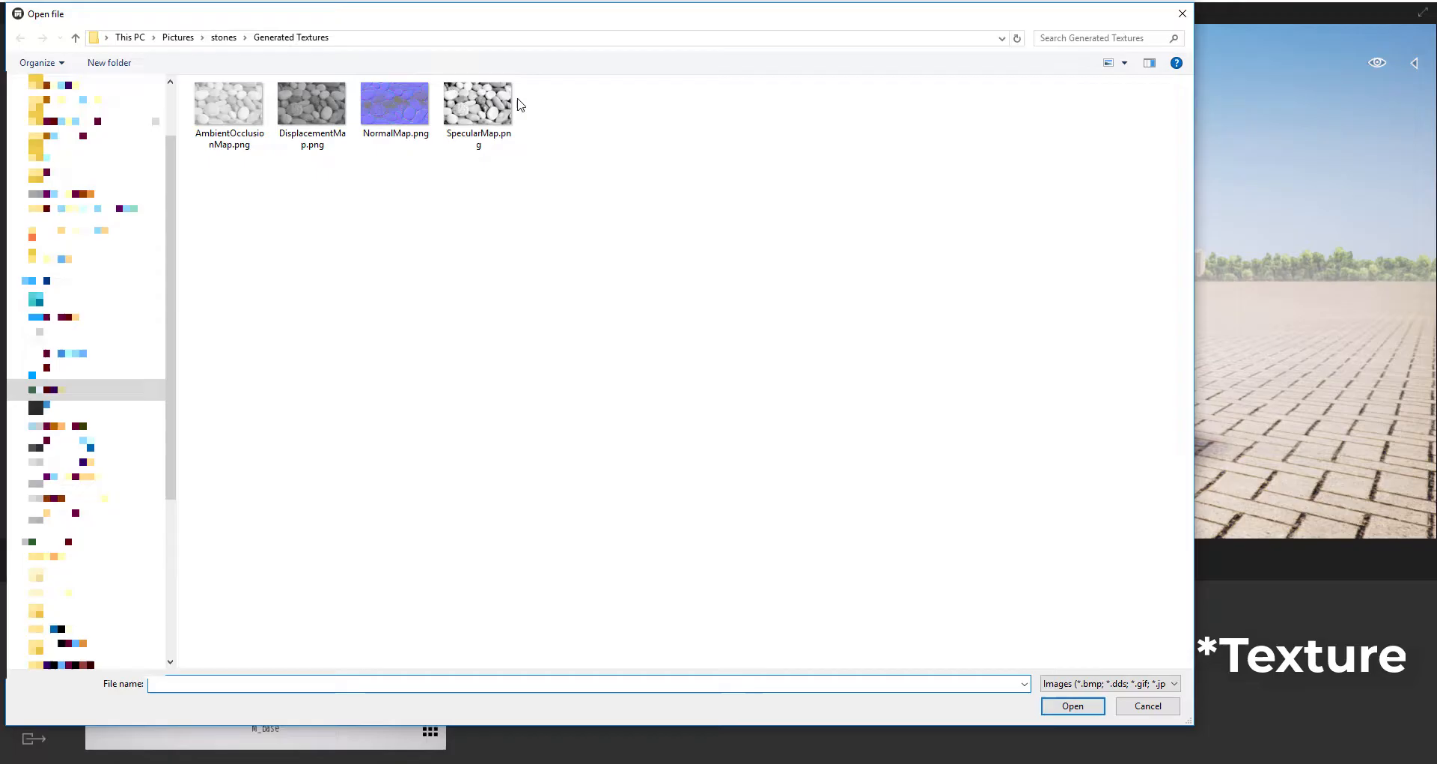
click(311, 105)
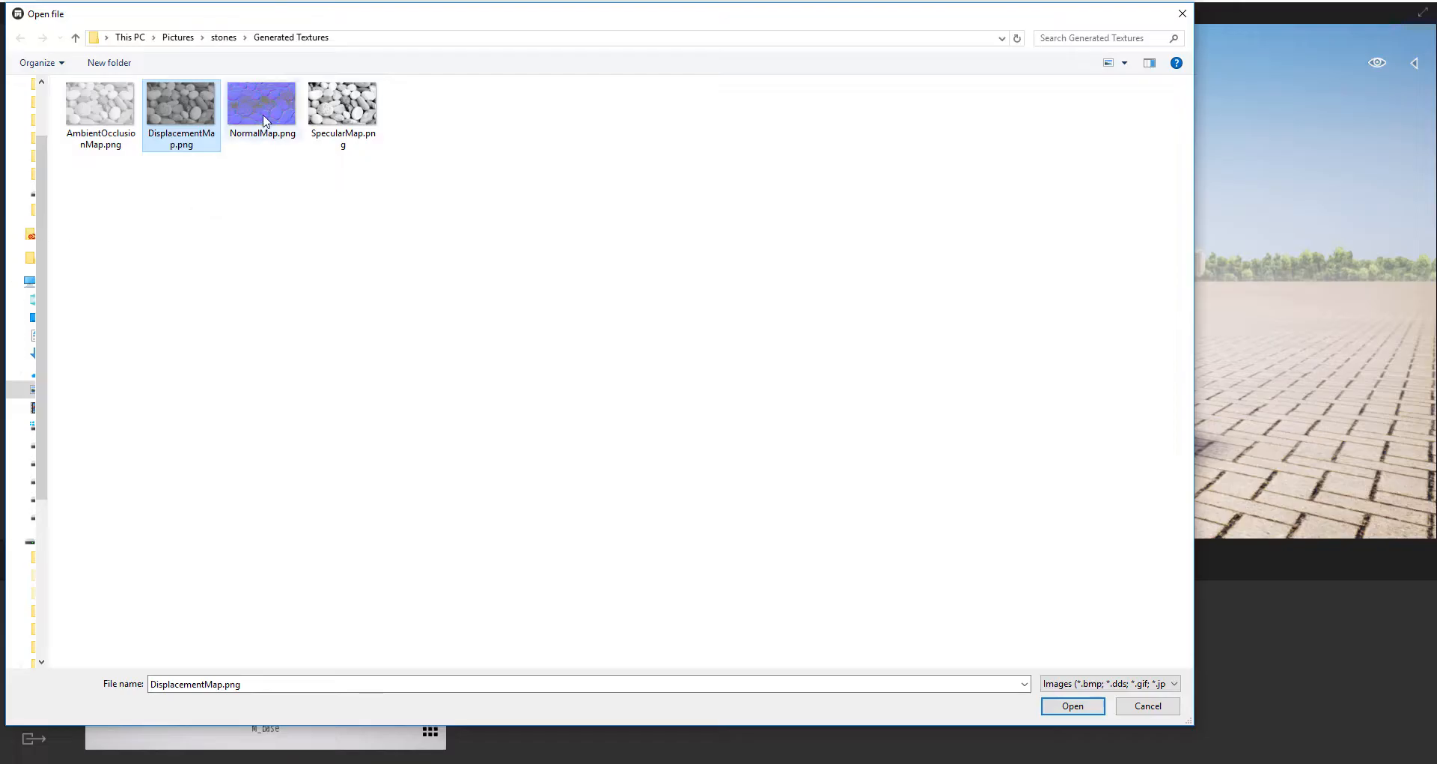
click(262, 108)
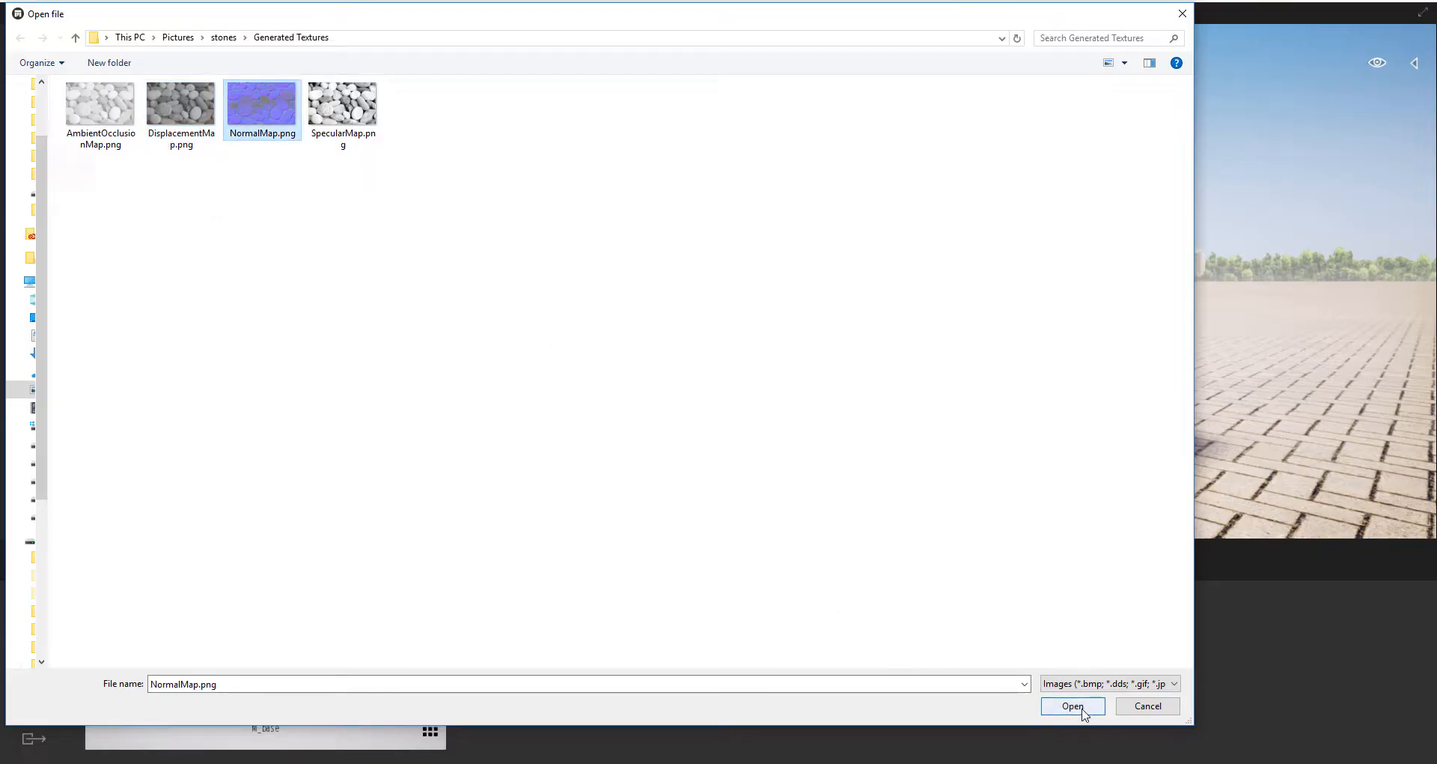
click(1072, 705)
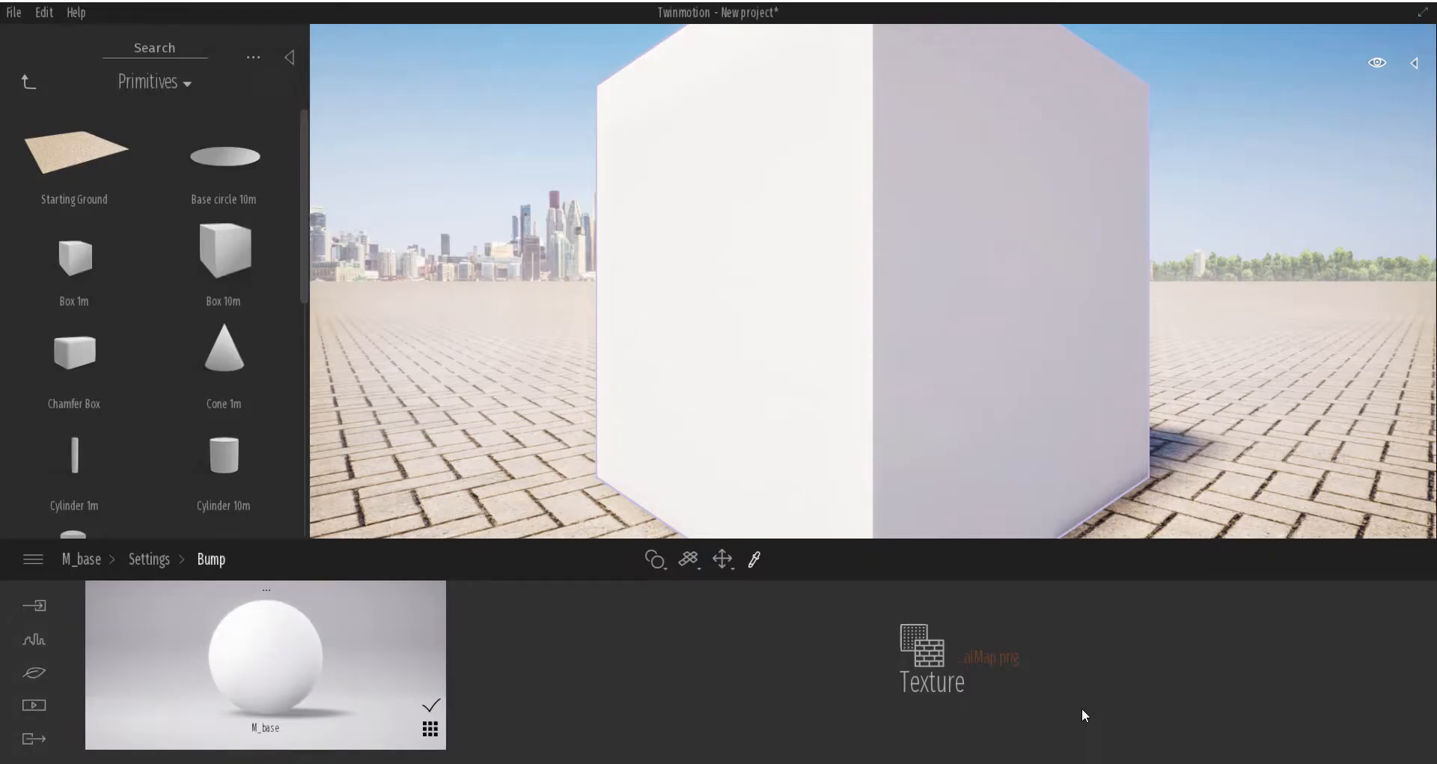
mouse_move(278, 671)
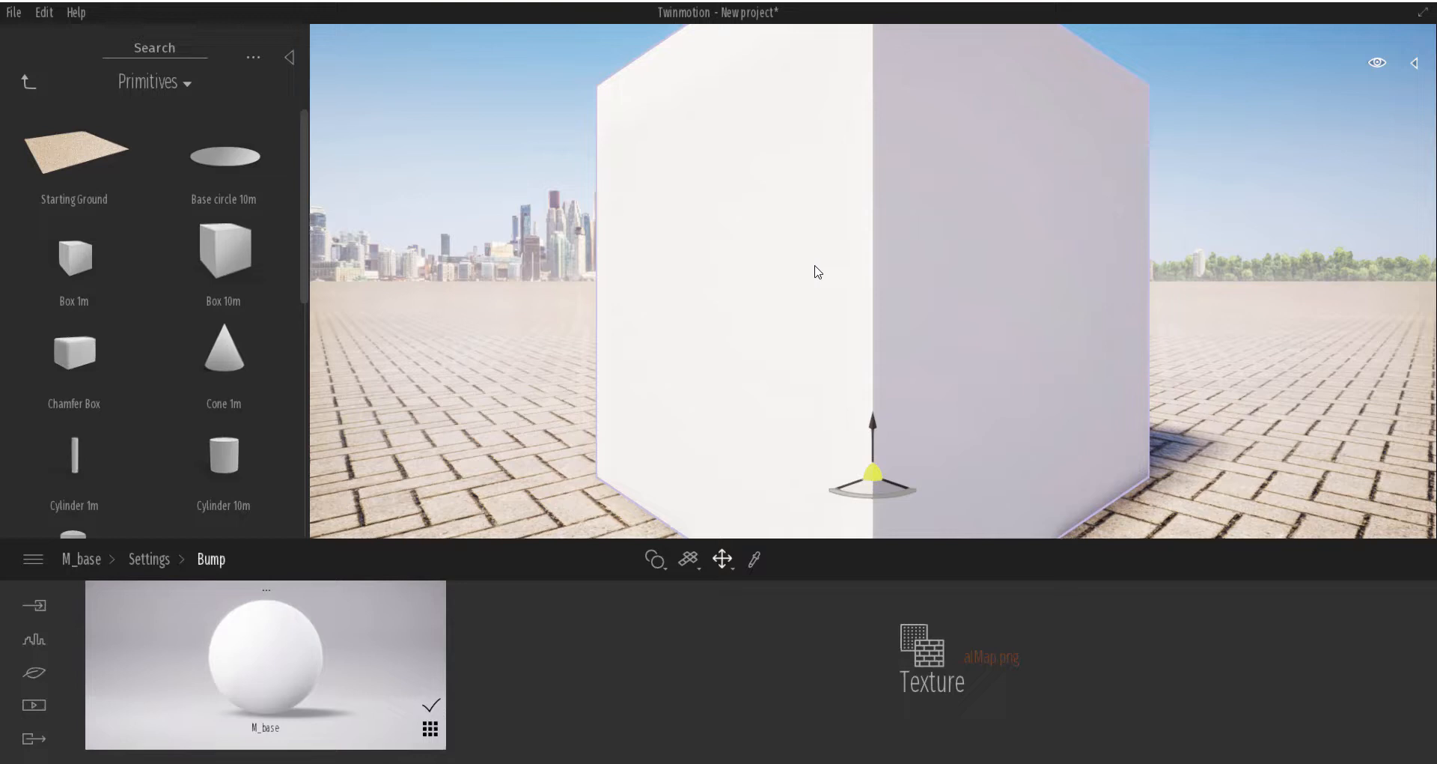
Select the box so its faces refresh with the stone normal-map relief
click(150, 559)
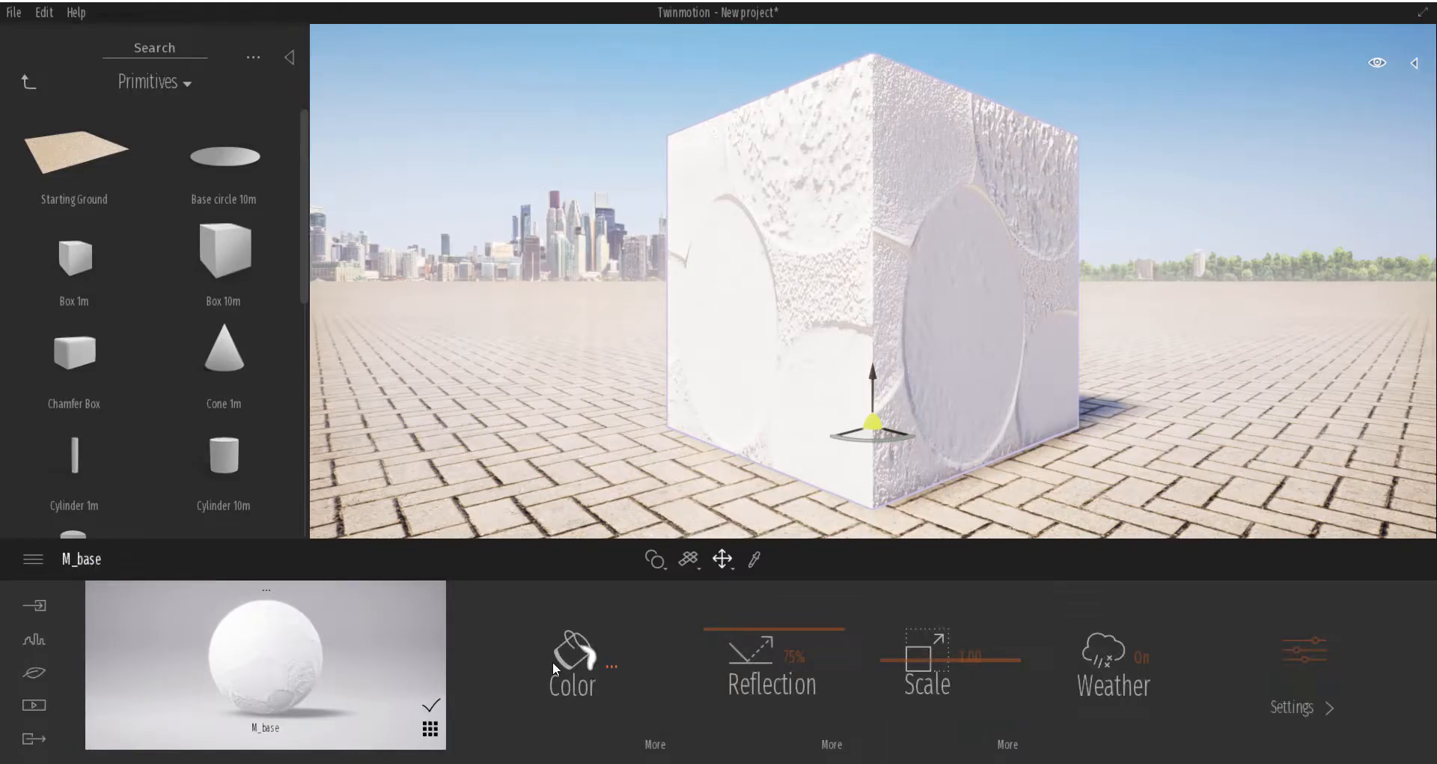
Try a light pink material colour in the picker, then cancel to keep white
click(572, 653)
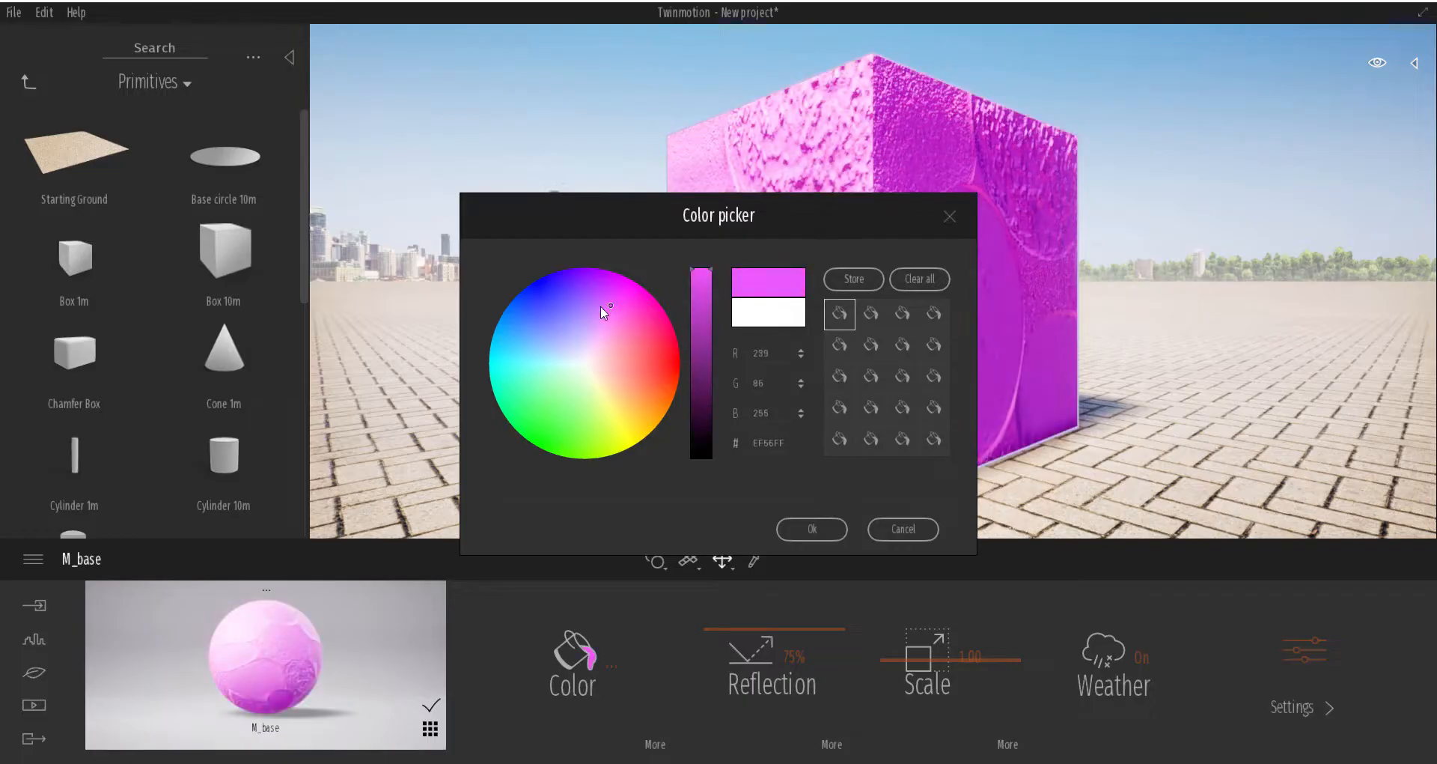
click(617, 362)
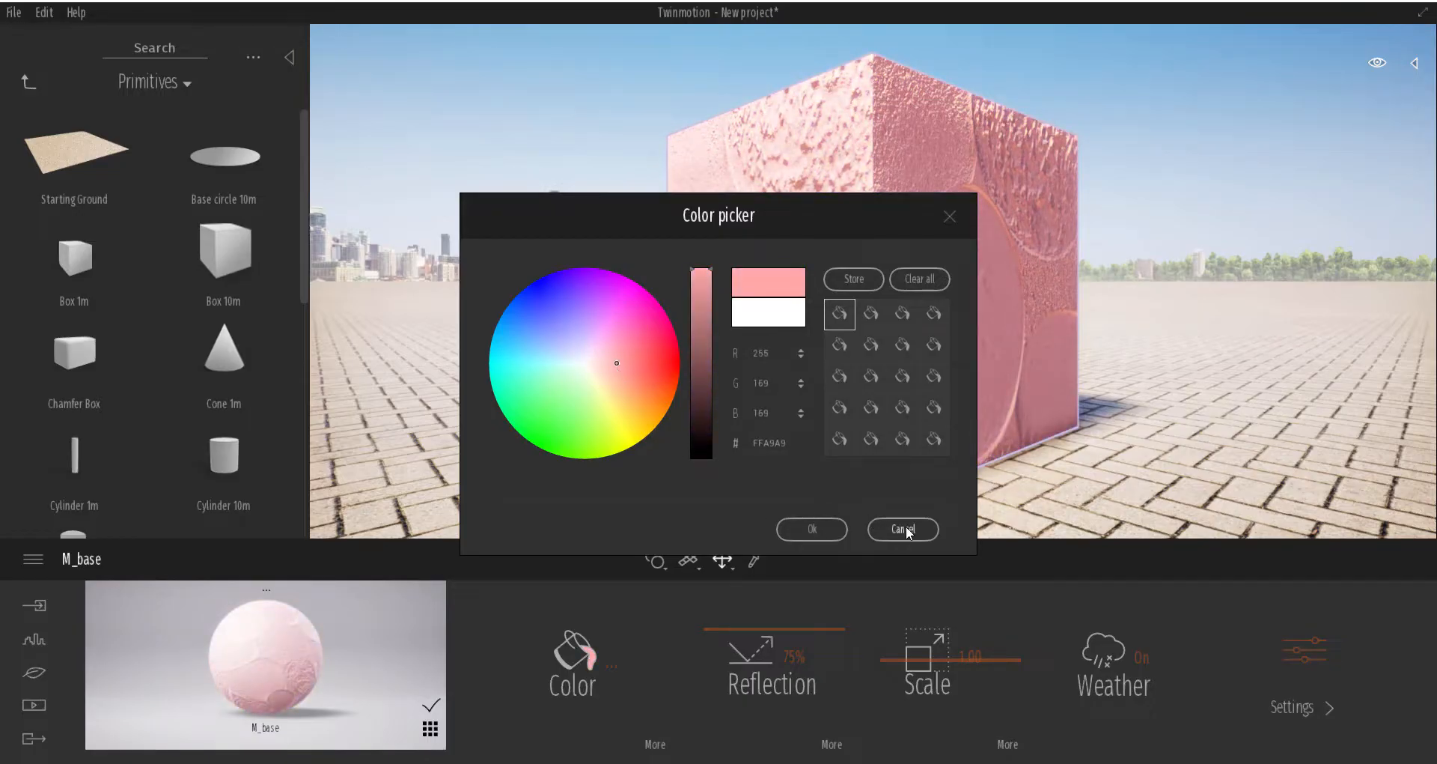
click(903, 530)
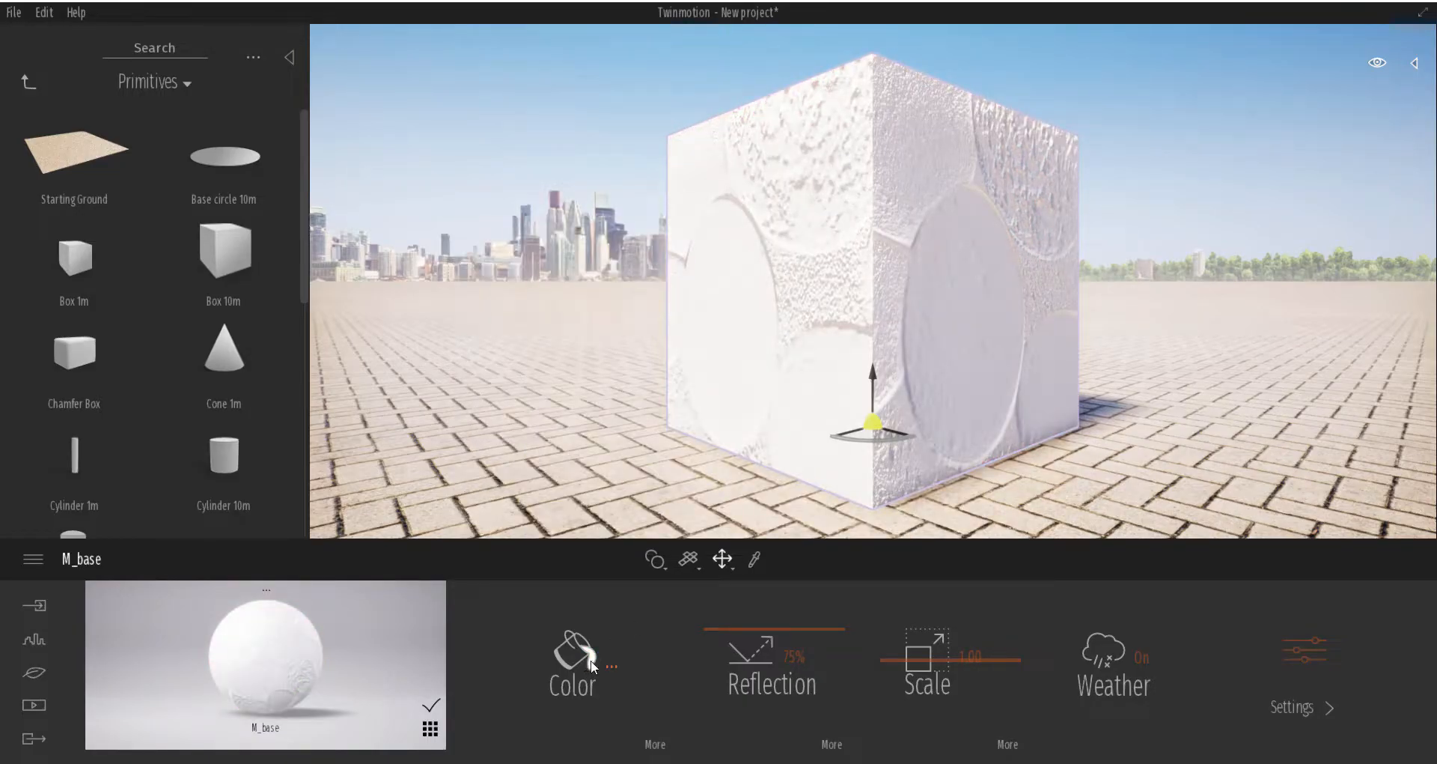
Paste the copied stone-pebble image as the material's colour texture
click(572, 656)
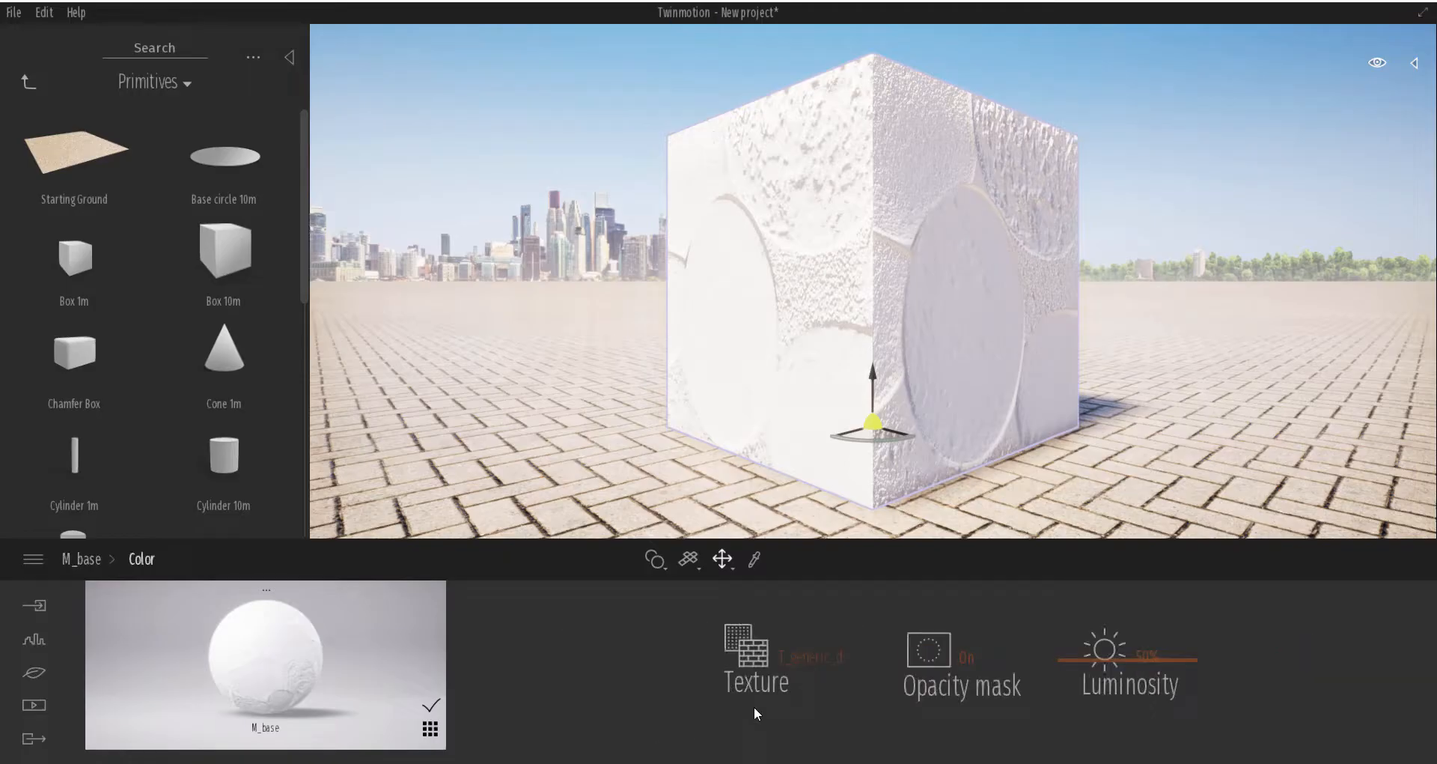
right_click(745, 650)
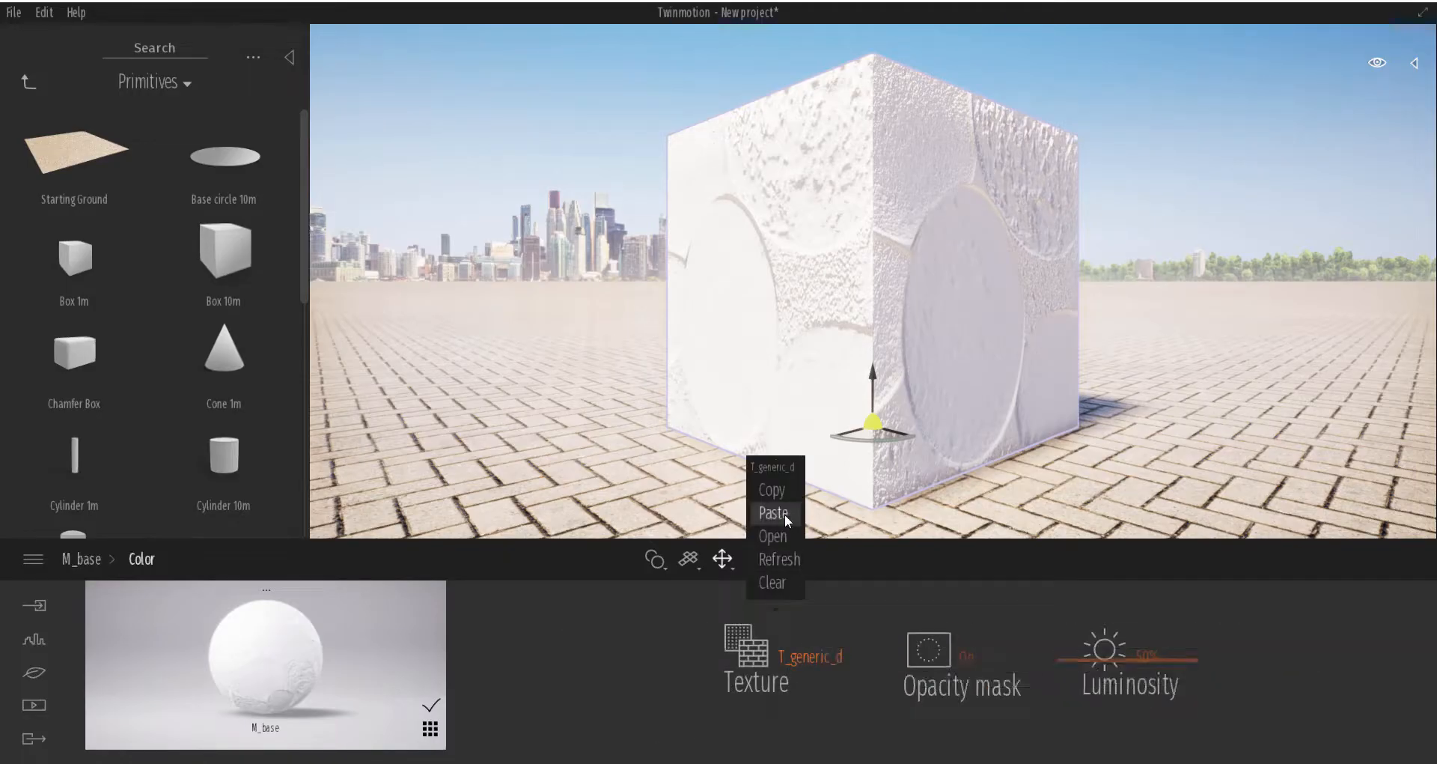
click(773, 536)
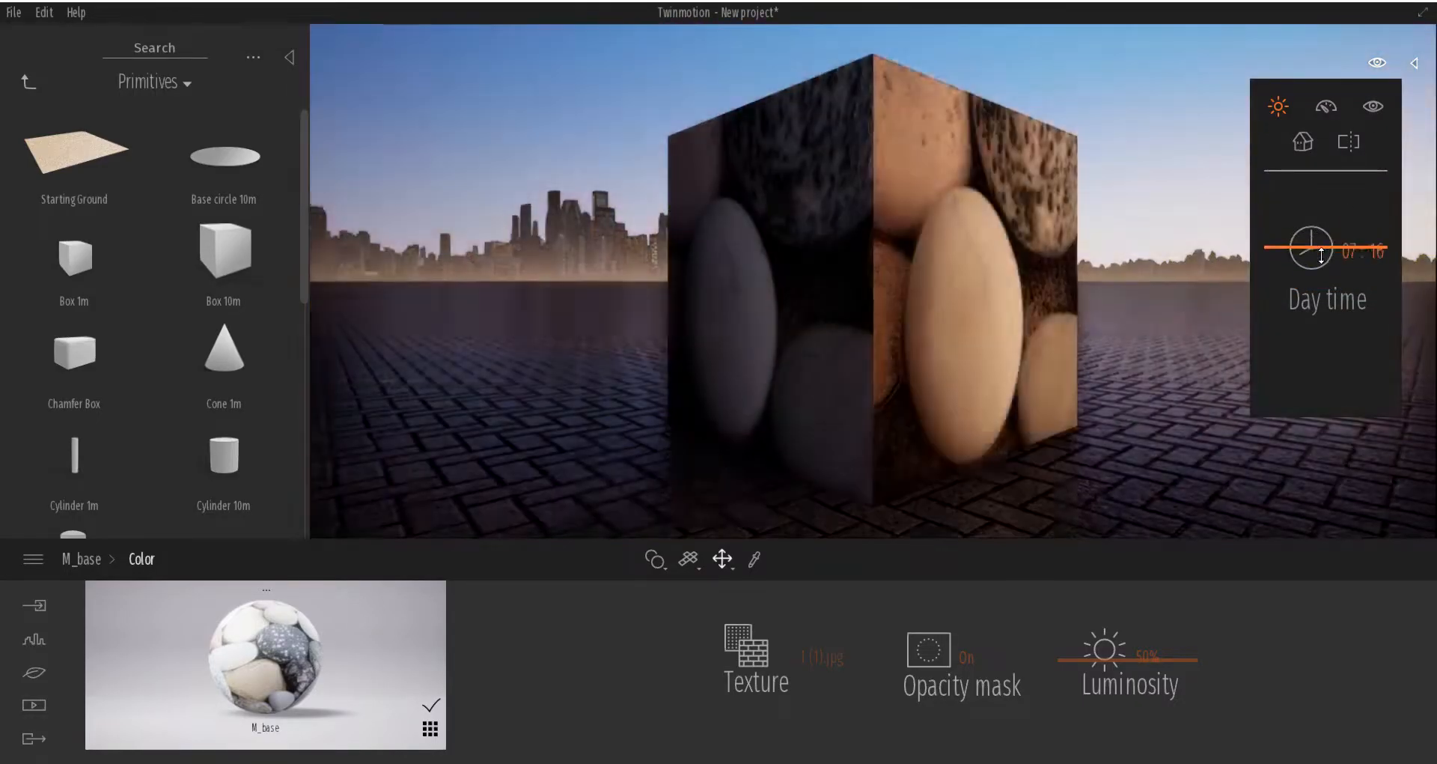
Move the Day time slider from dawn to about 13:30 midday
drag(1283, 247, 1330, 289)
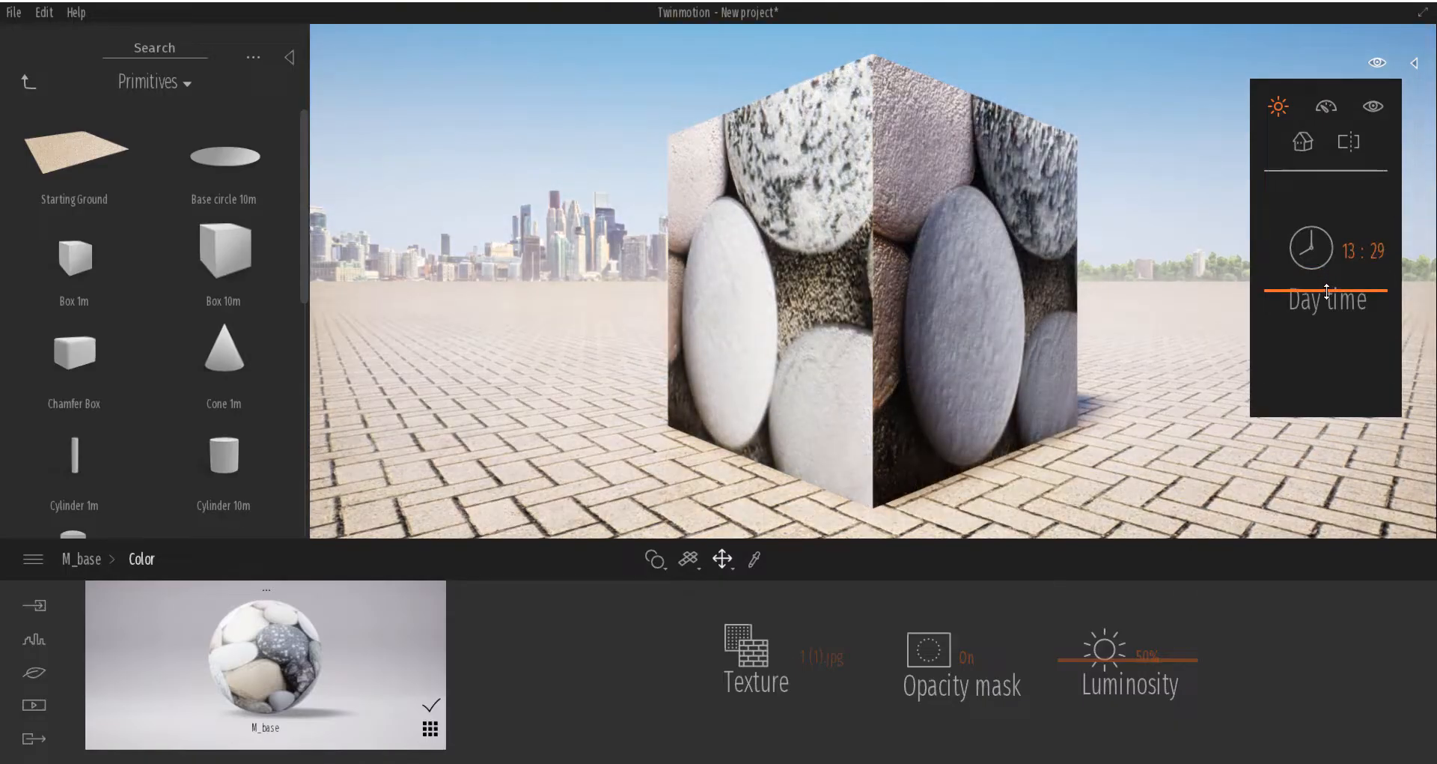
drag(1327, 284, 1327, 278)
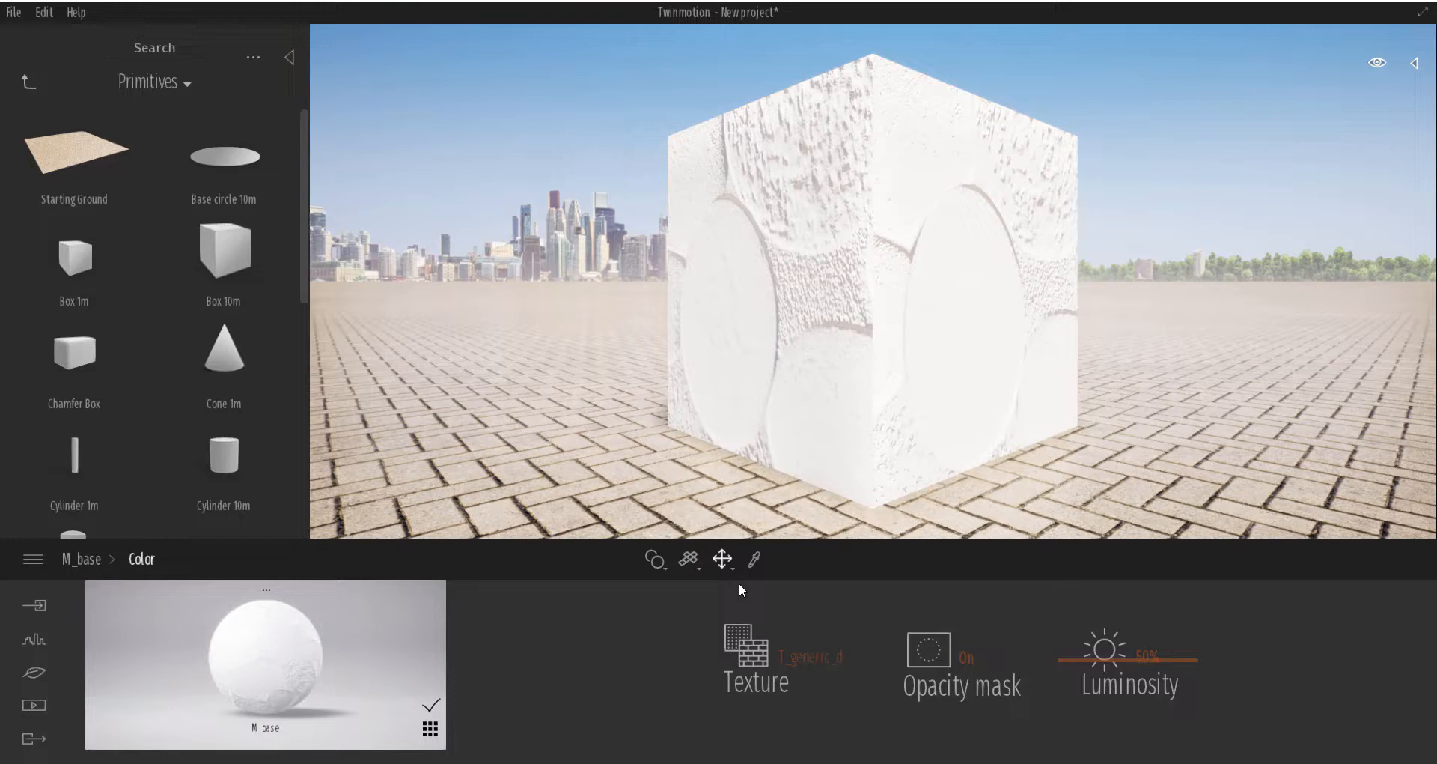
mouse_move(536, 675)
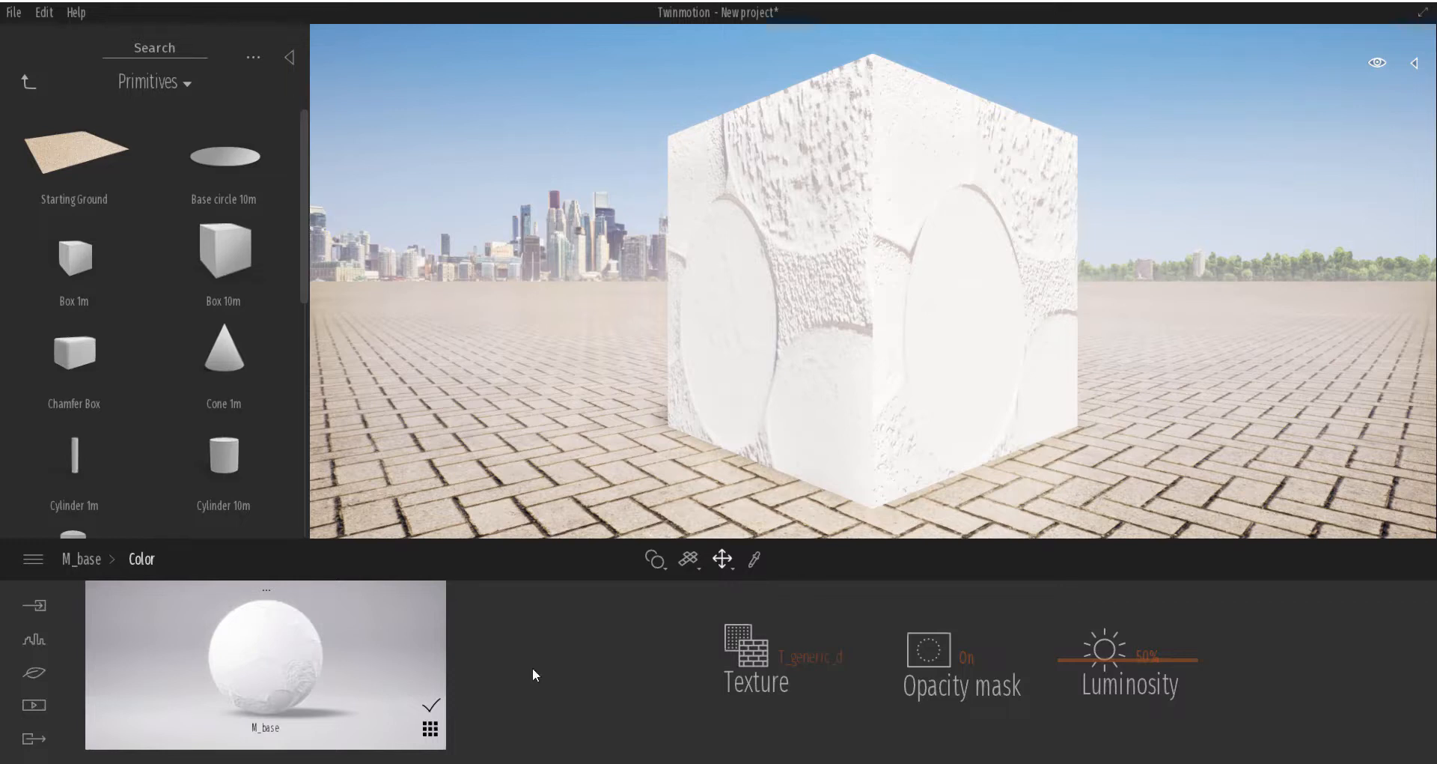
In Nature > Weather, drag the weather marker from sun to full cloud for a grey overcast sky
click(33, 672)
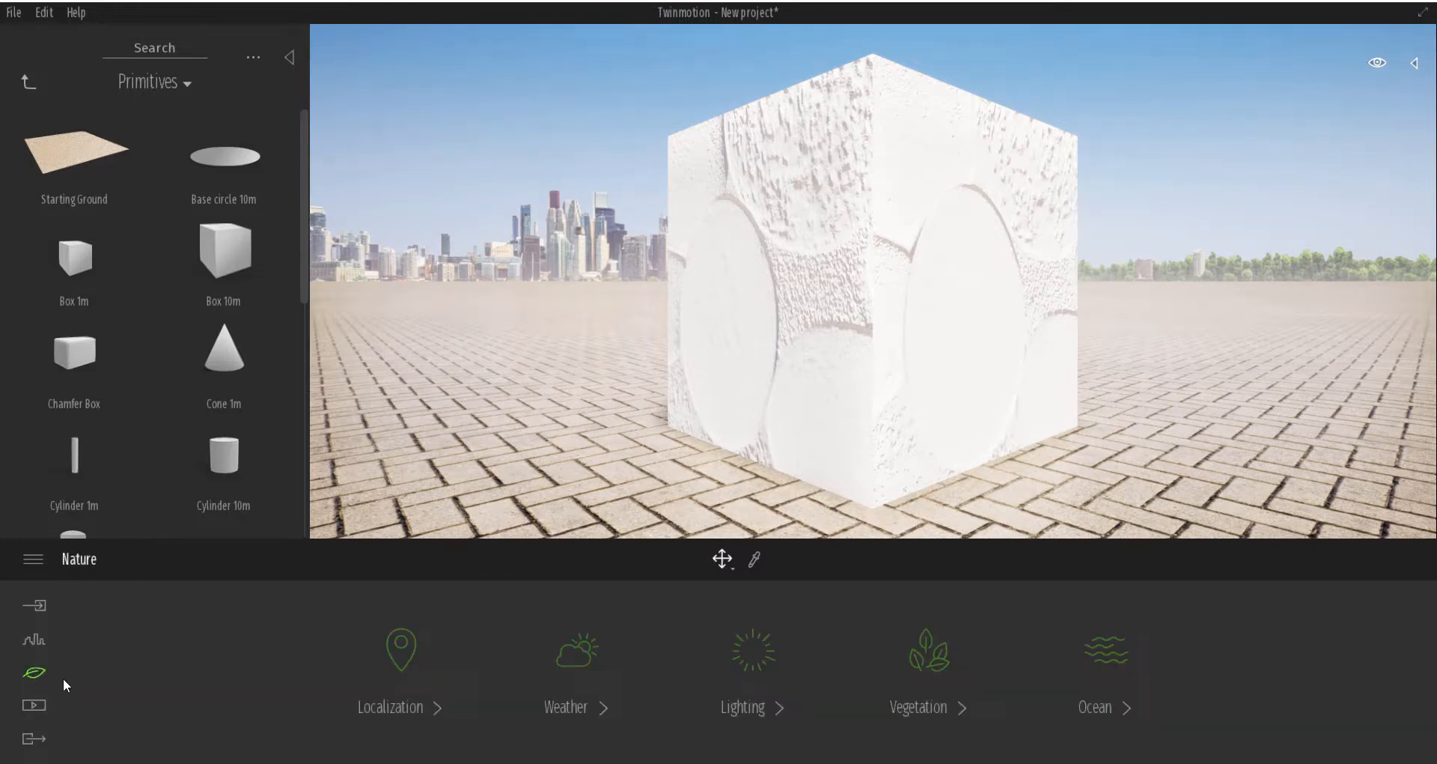
click(578, 650)
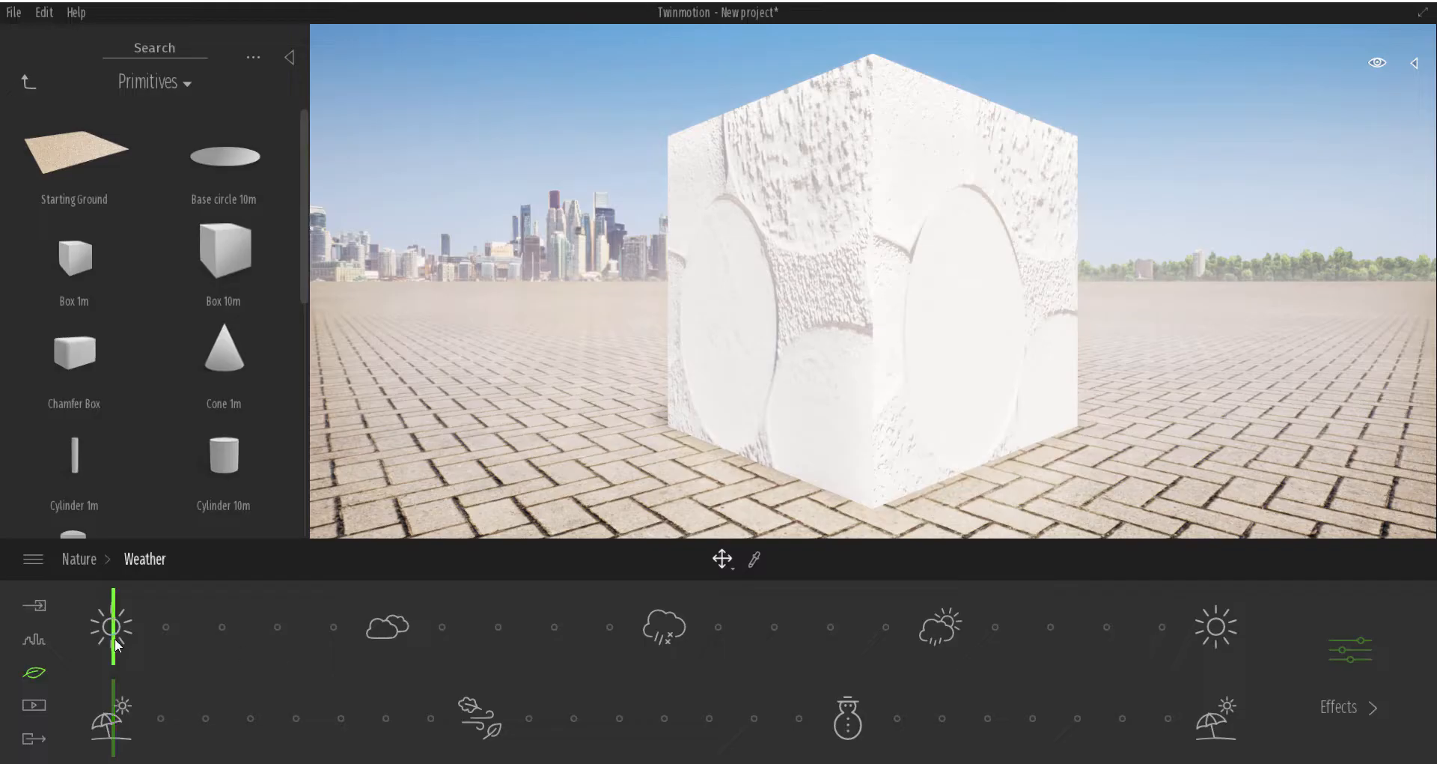
drag(113, 627, 338, 627)
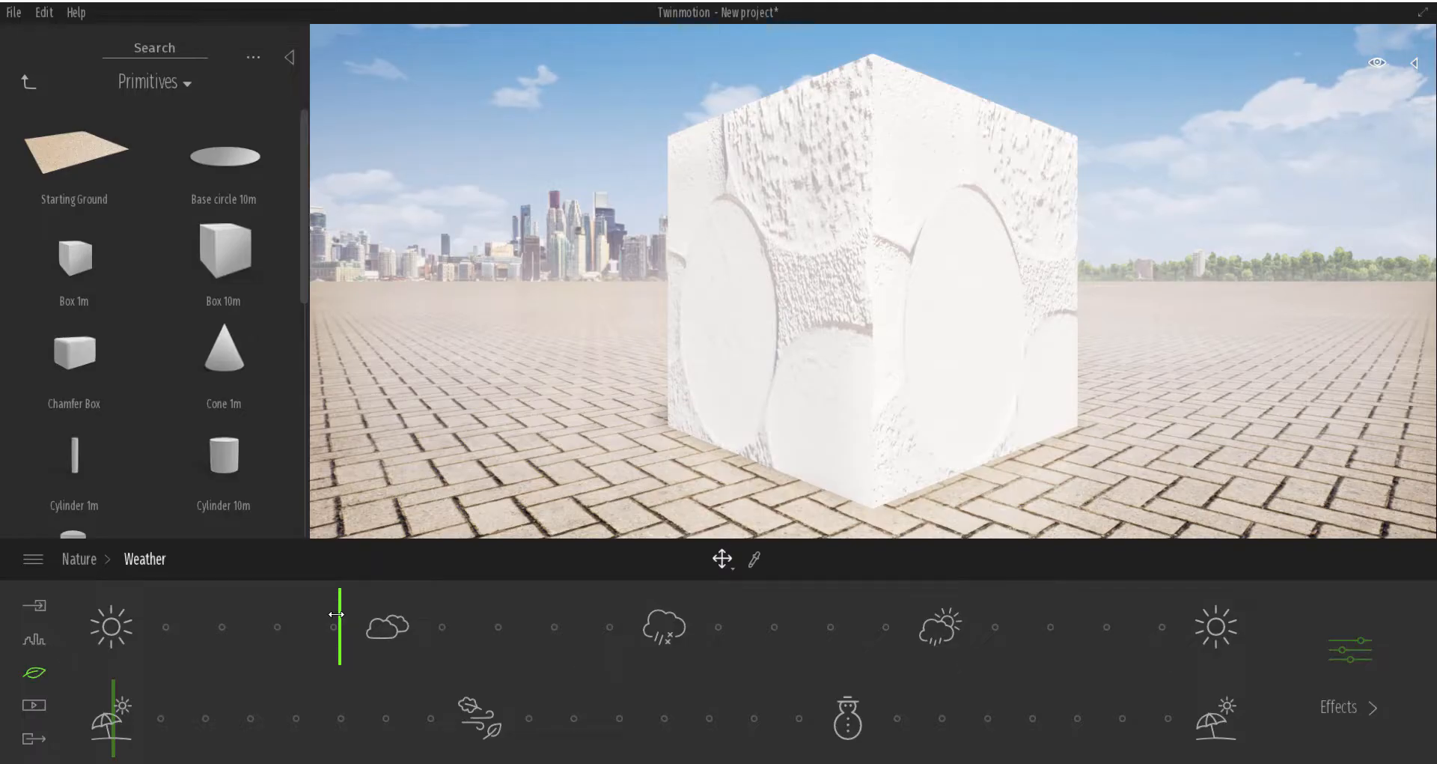
drag(340, 628, 354, 627)
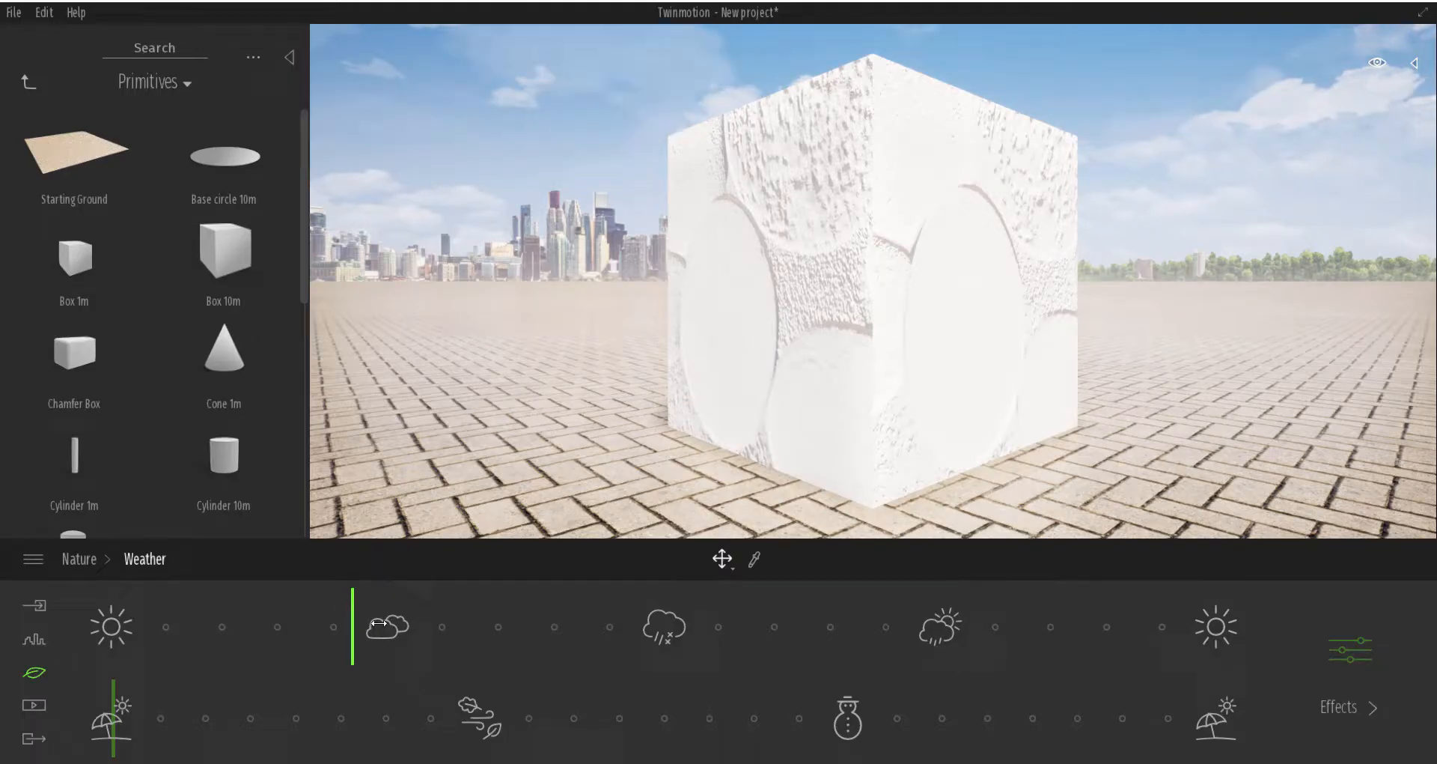
drag(354, 628, 384, 627)
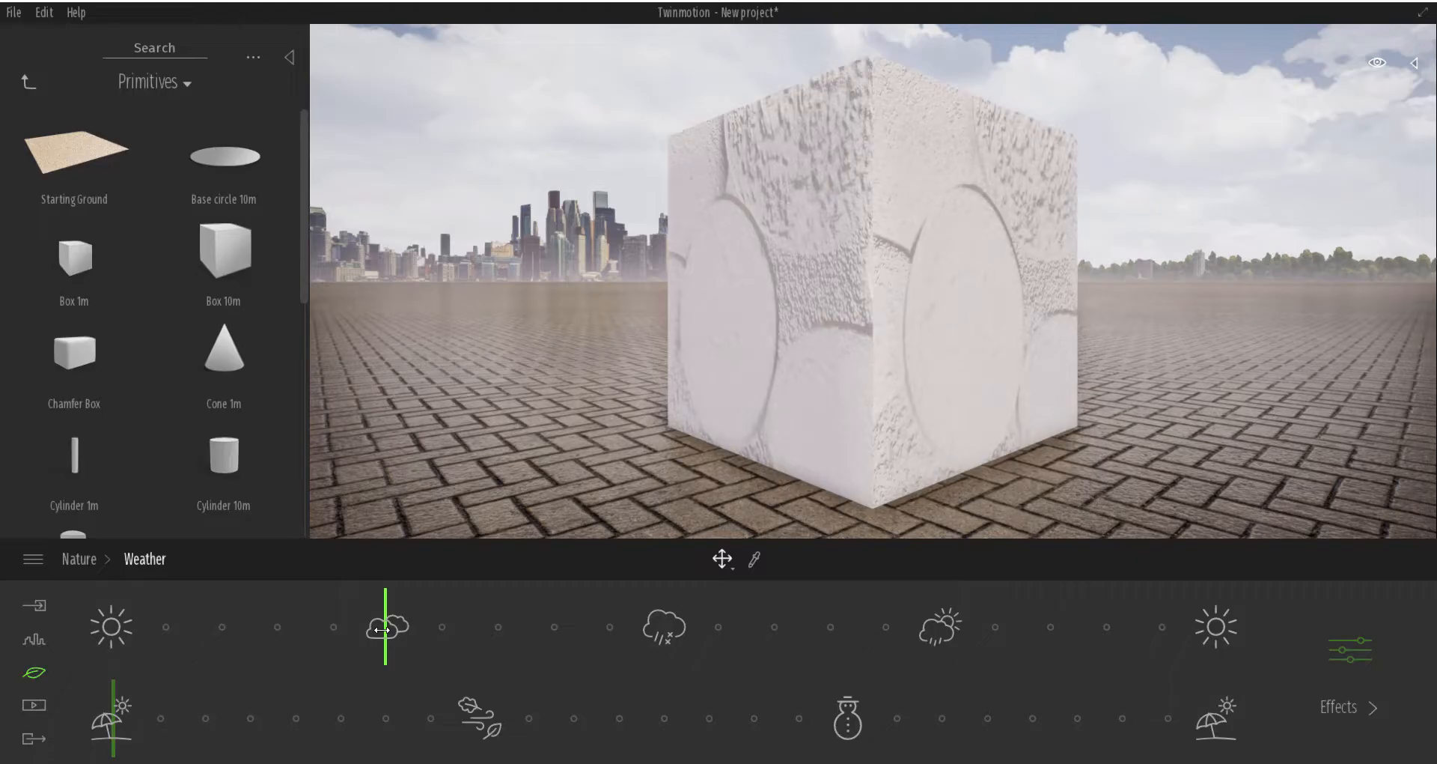